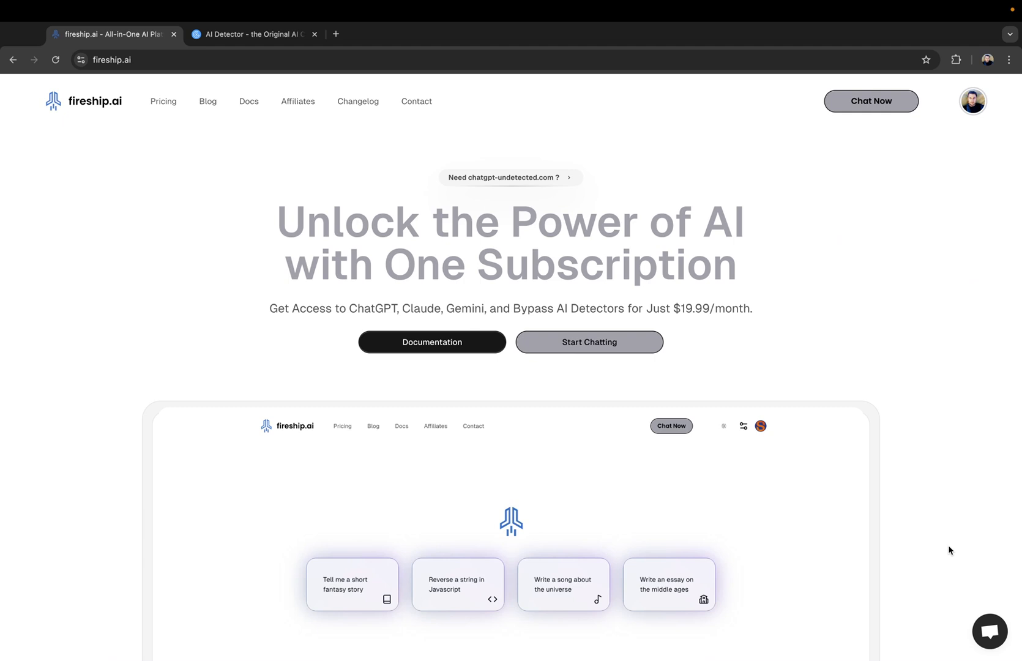
pyautogui.moveTo(796, 411)
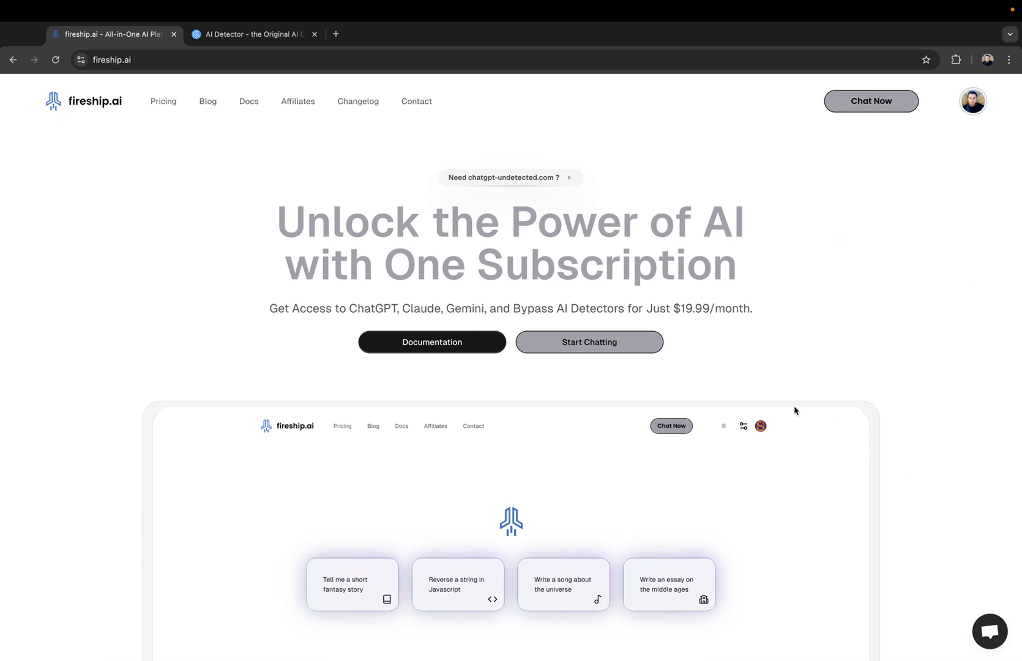
pyautogui.moveTo(650, 134)
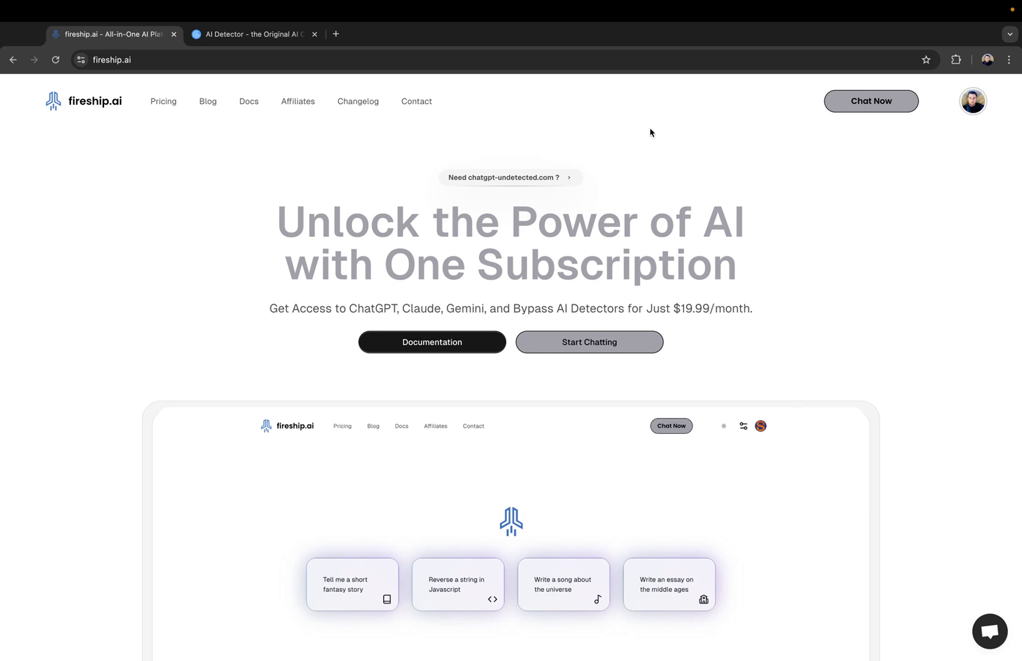
pyautogui.moveTo(663, 211)
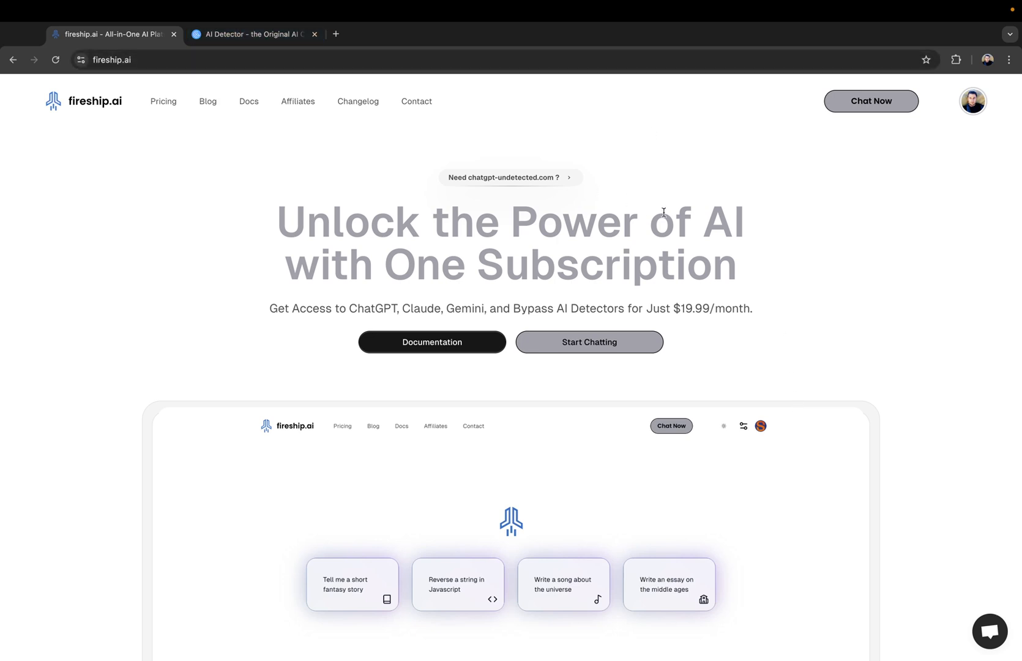
pyautogui.moveTo(587, 341)
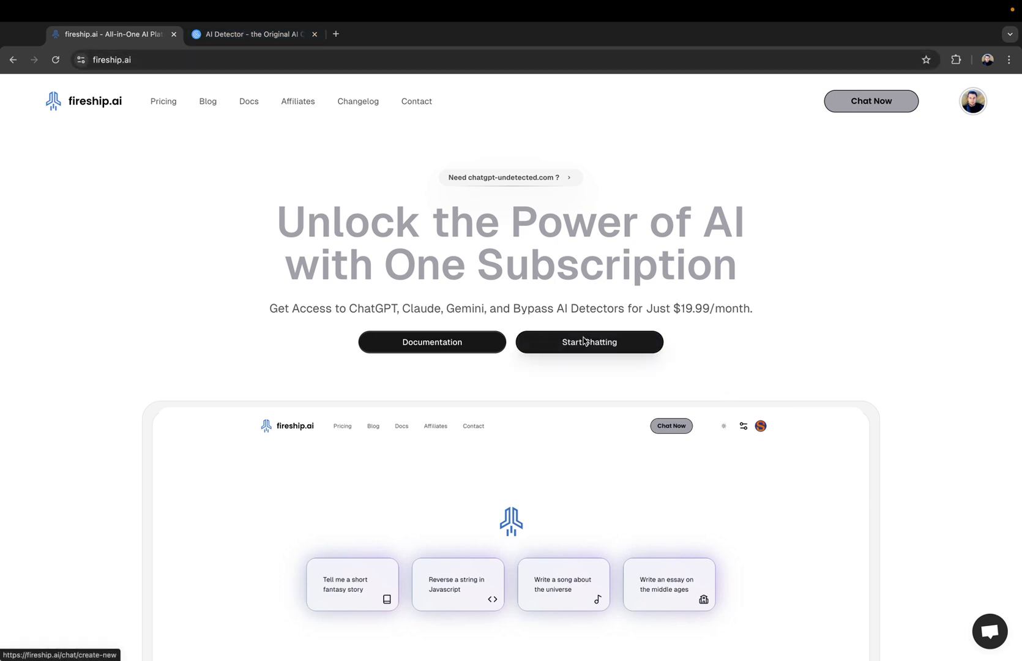
# - Start a new chat session from the home page
pyautogui.click(587, 342)
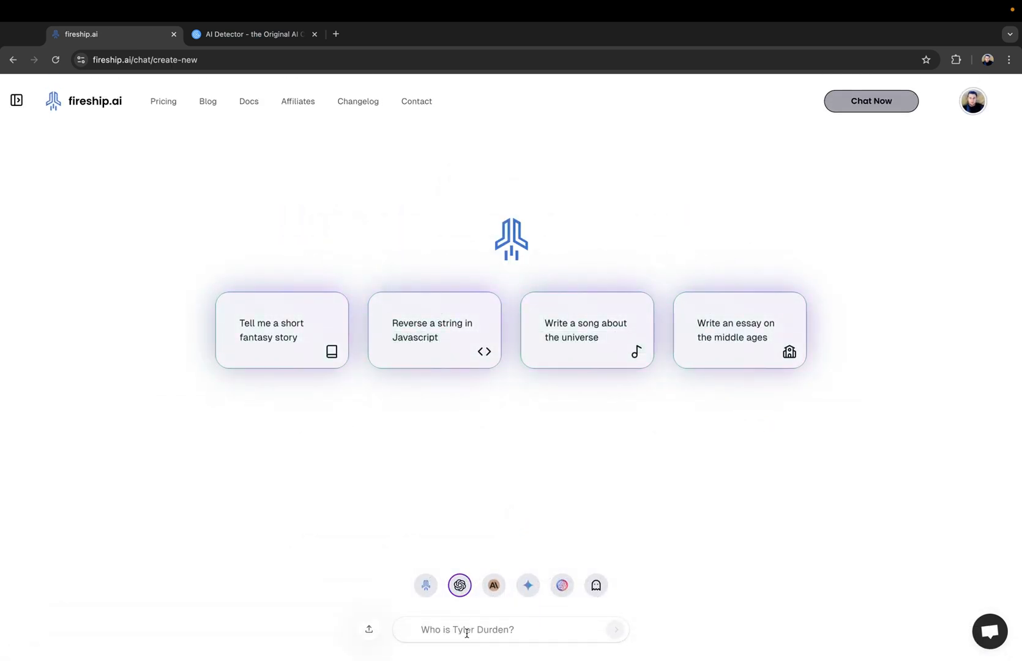
pyautogui.moveTo(163, 102)
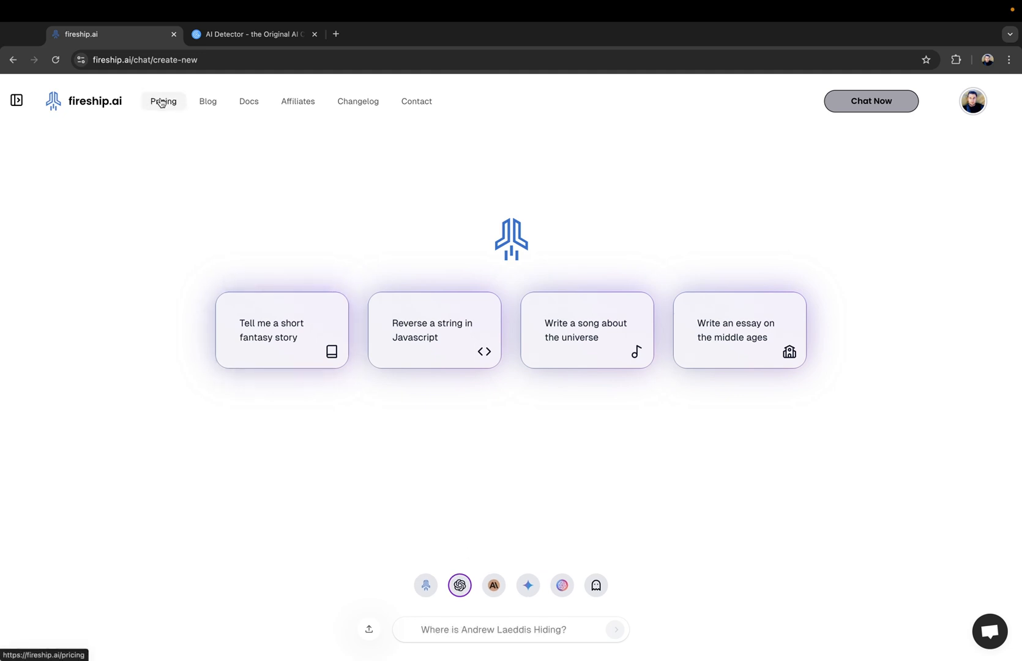
# - Go to the Pricing page listing Trial, Pro and Enterprise plans
pyautogui.click(162, 102)
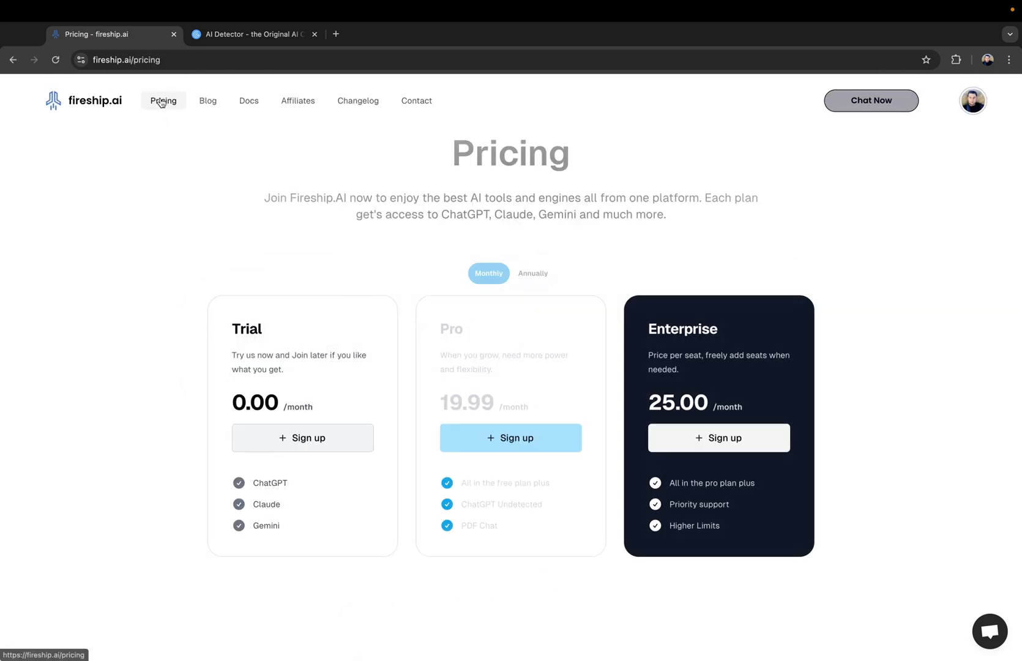
pyautogui.moveTo(609, 419)
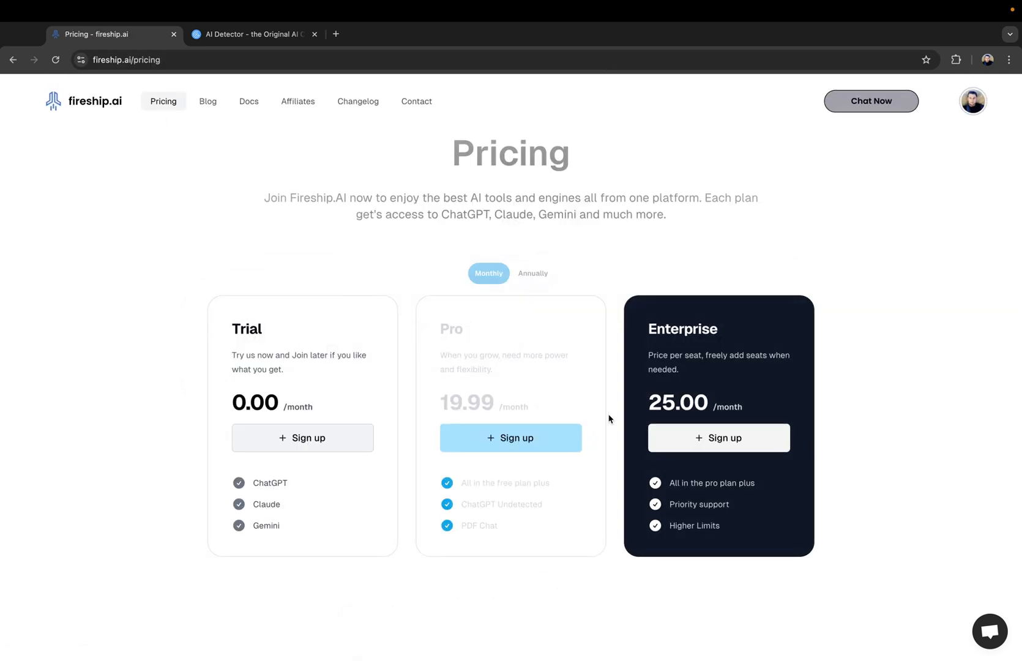
pyautogui.moveTo(366, 336)
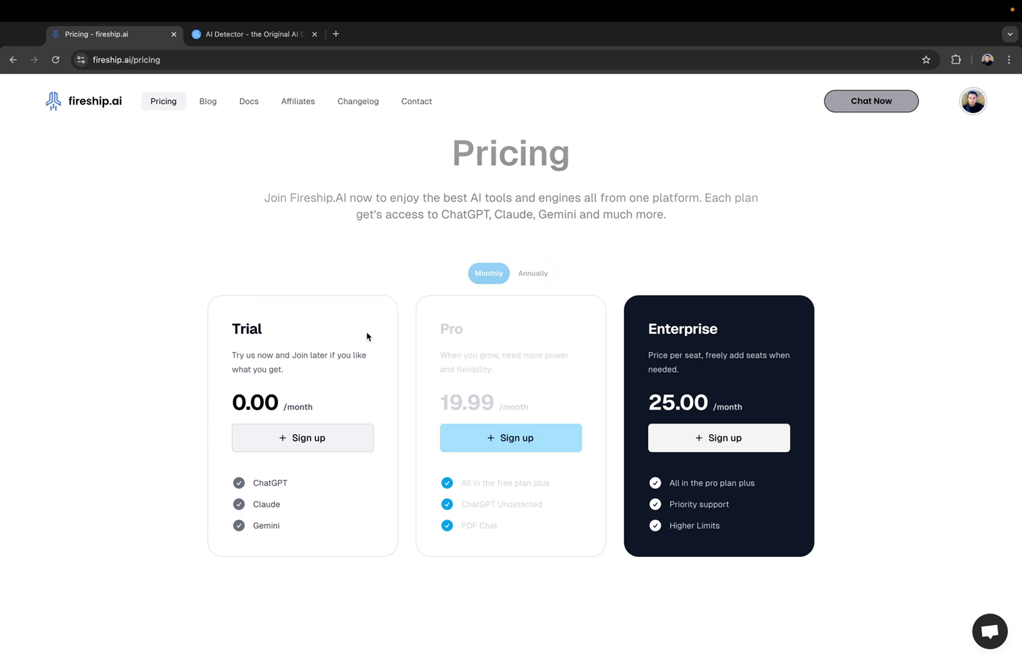
pyautogui.moveTo(324, 266)
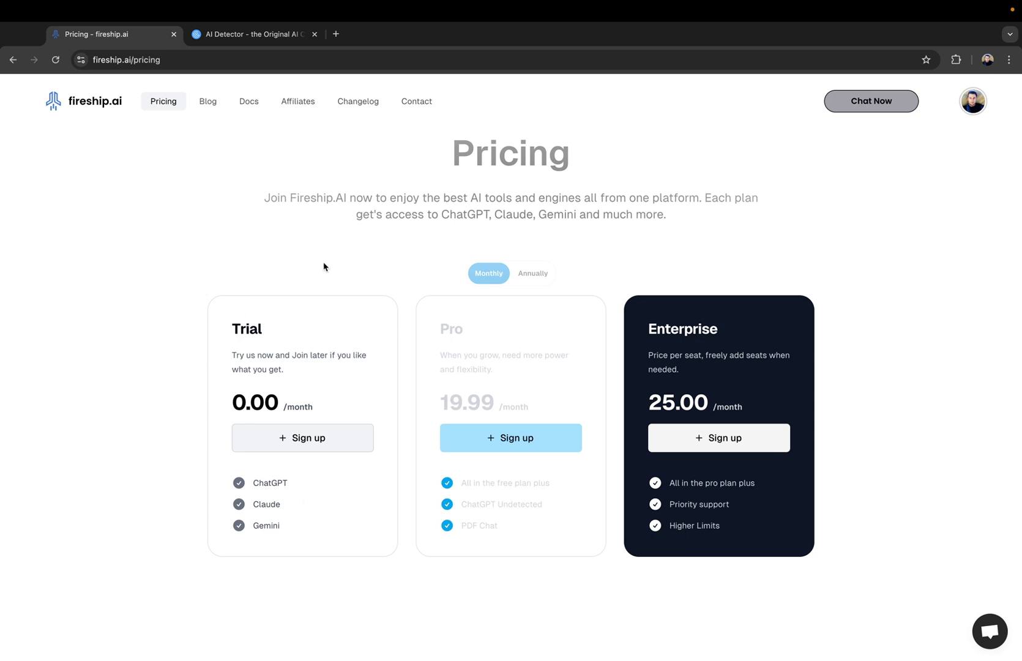
pyautogui.moveTo(498, 184)
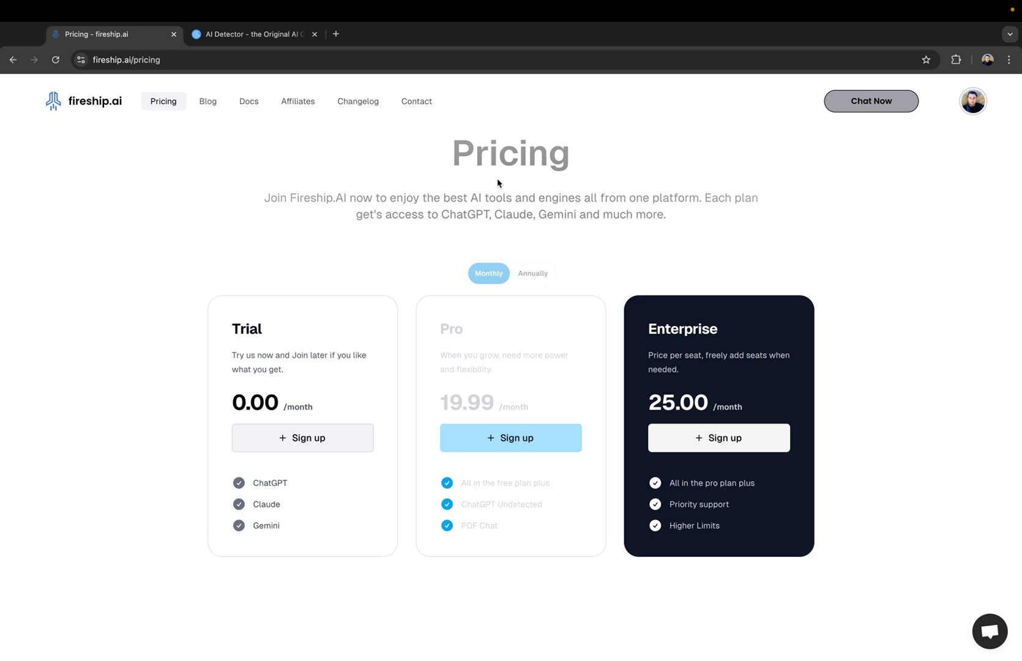
pyautogui.moveTo(530, 554)
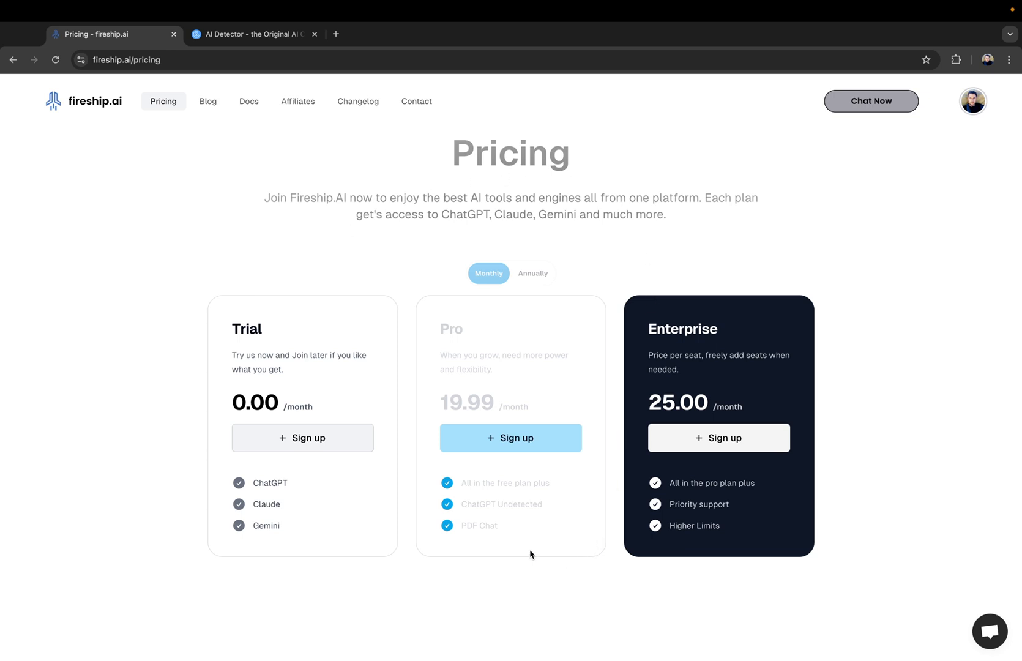
pyautogui.moveTo(515, 420)
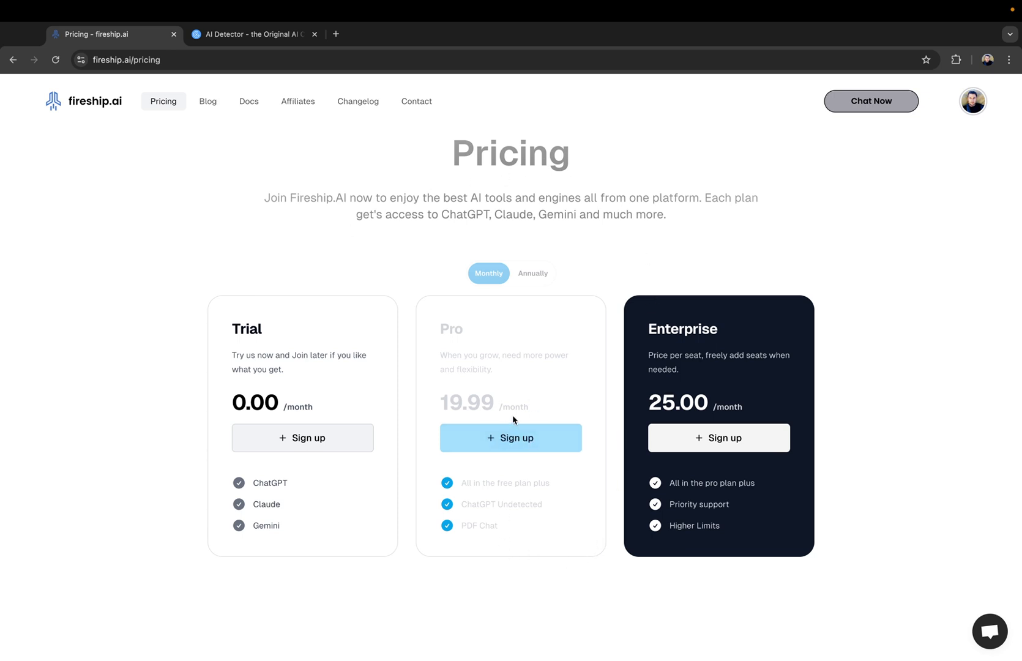
pyautogui.moveTo(746, 251)
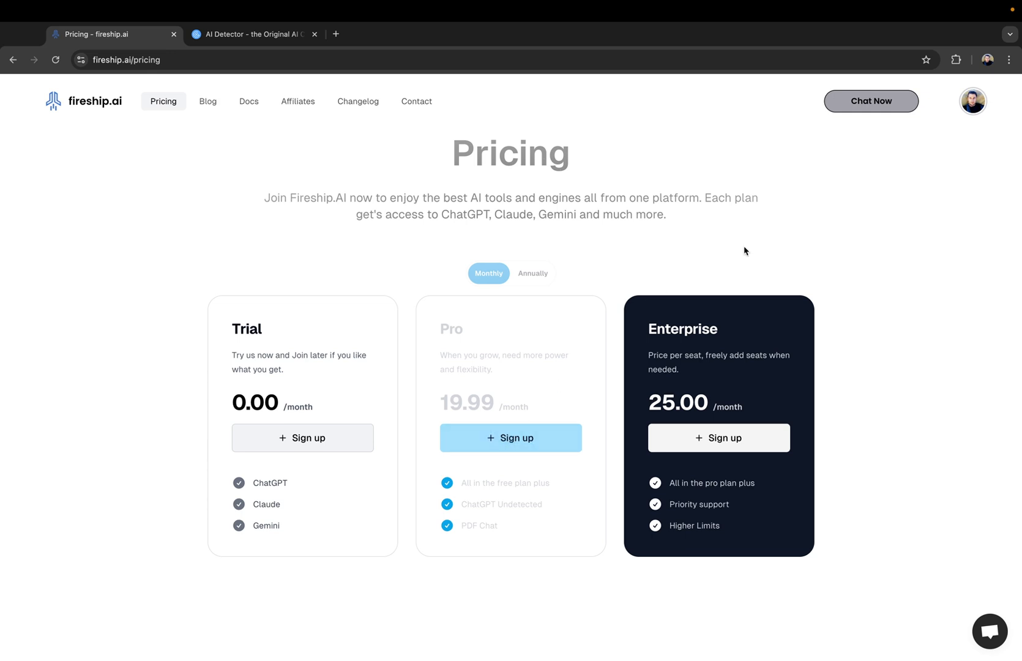
pyautogui.moveTo(513, 405)
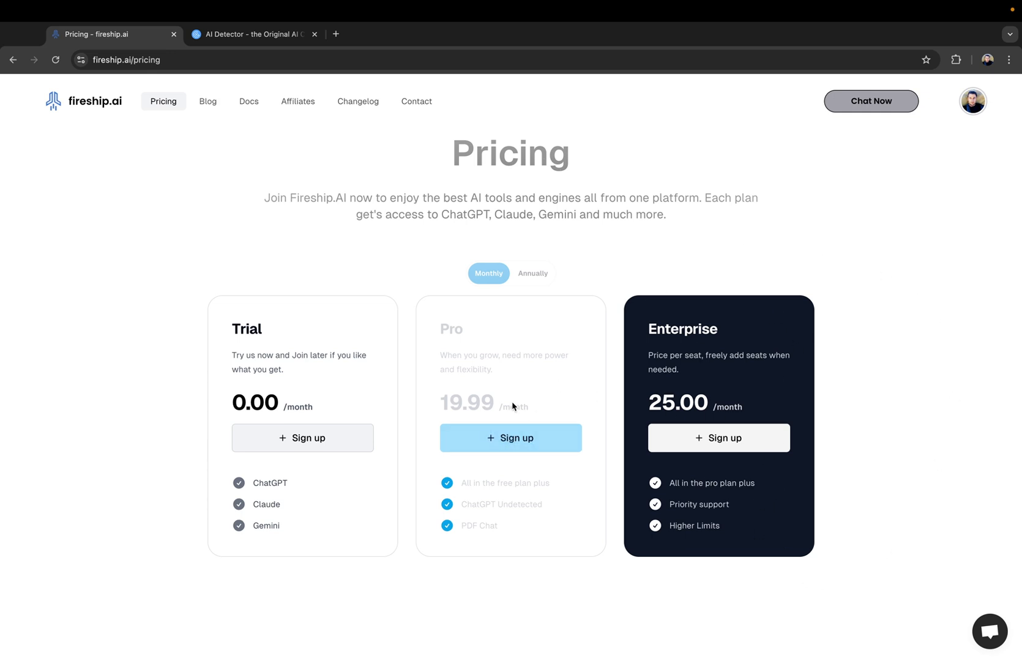
pyautogui.moveTo(698, 598)
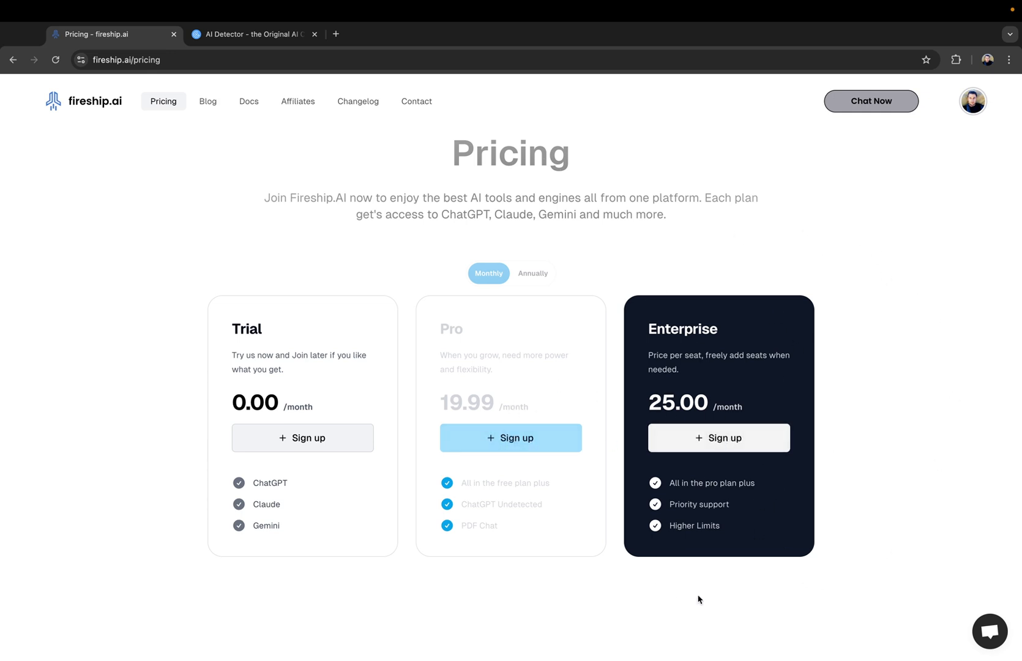
pyautogui.moveTo(454, 333)
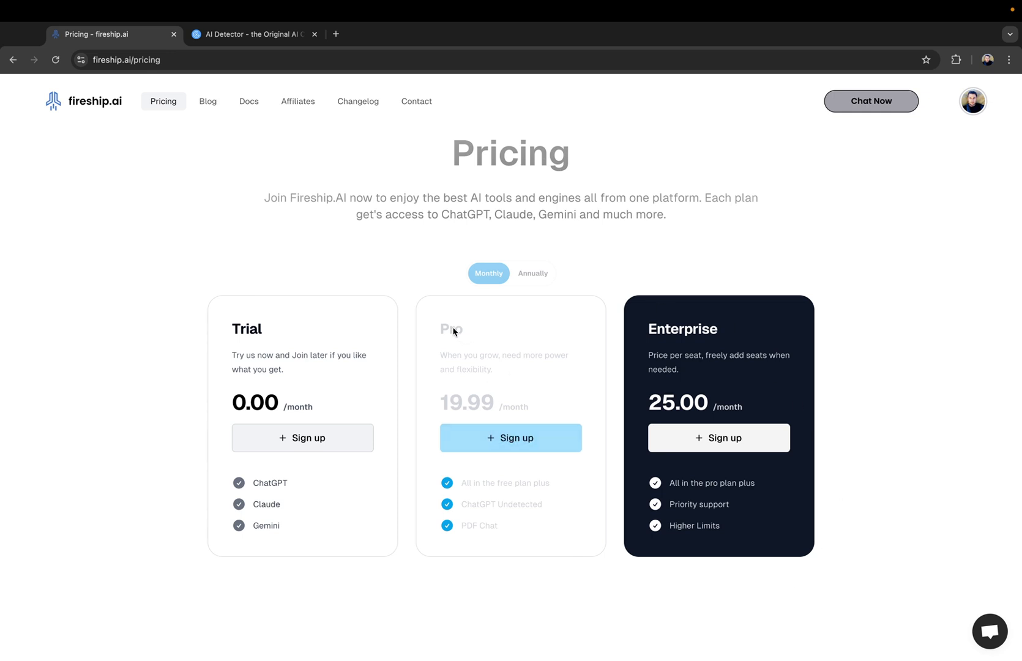
pyautogui.moveTo(511, 438)
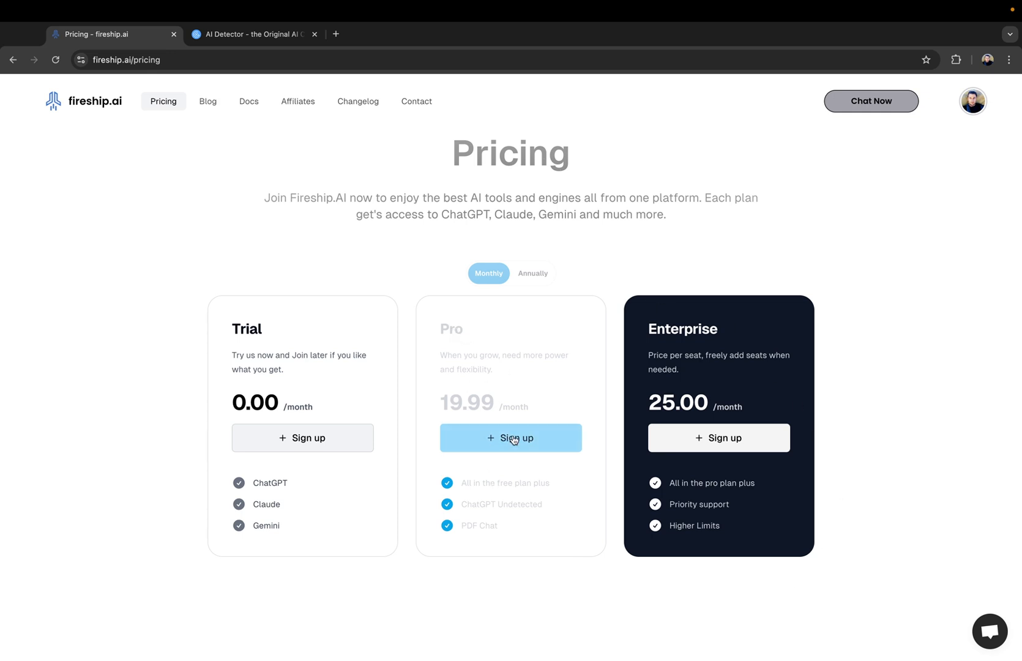
pyautogui.moveTo(447, 410)
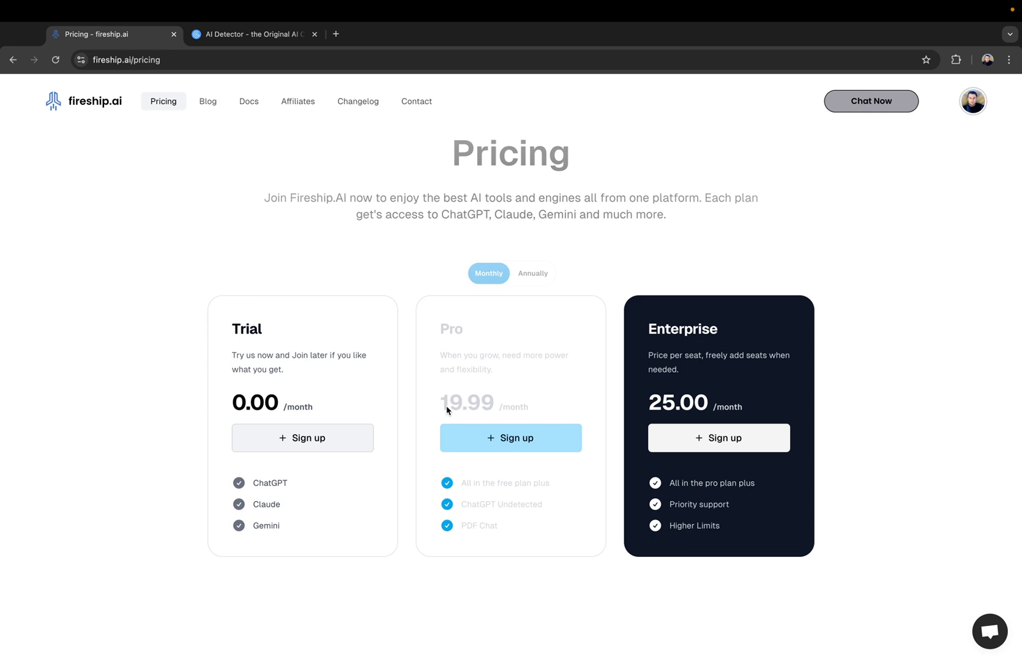
pyautogui.moveTo(473, 388)
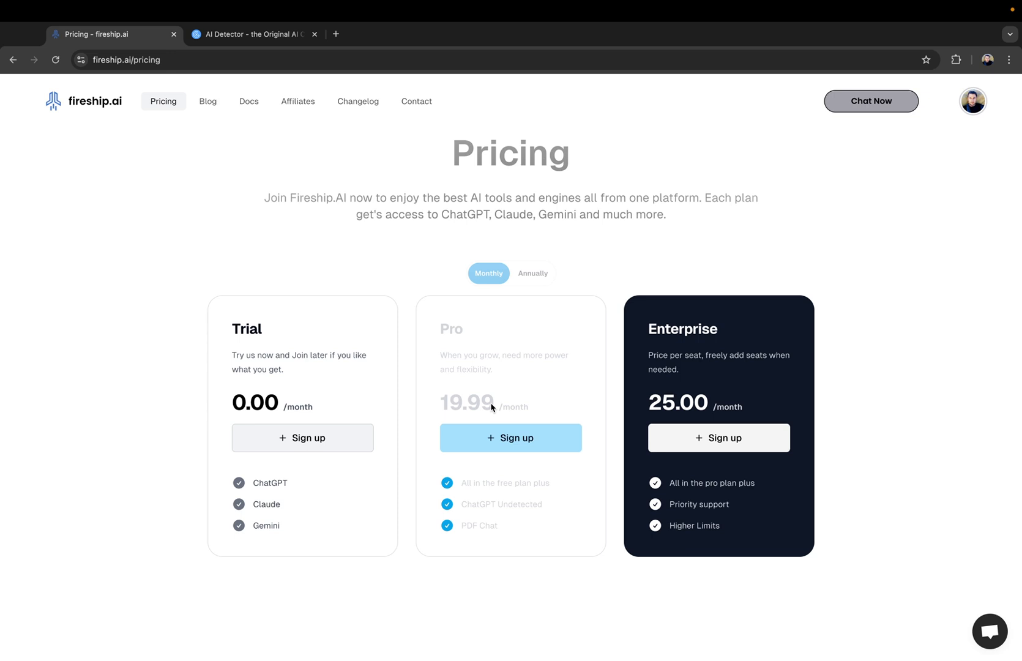
pyautogui.moveTo(512, 438)
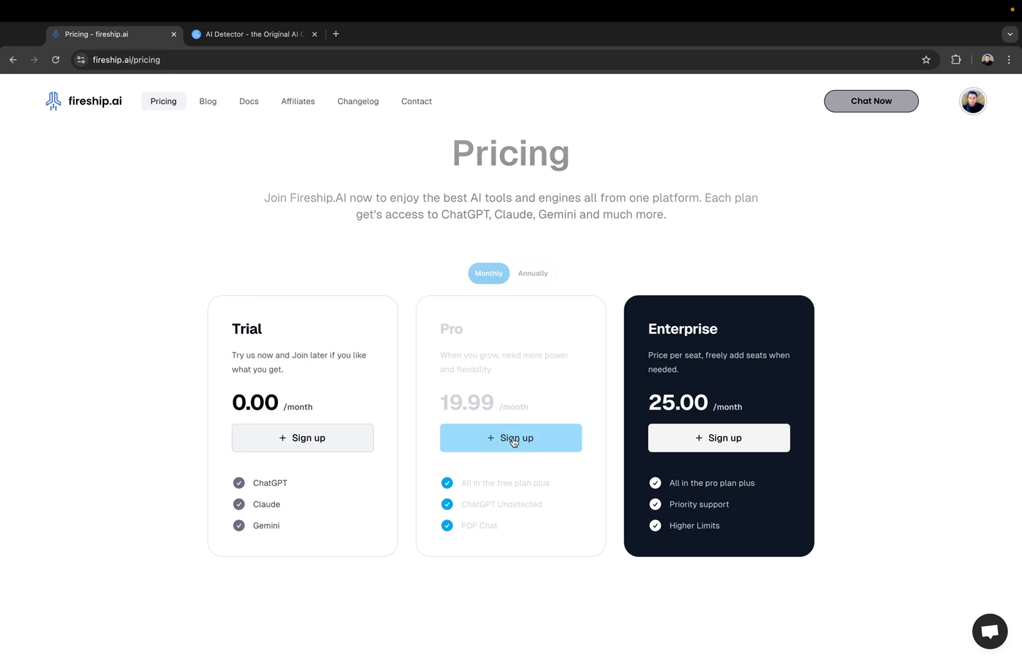
# - Sign up for the Pro plan to bring up its Professional Monthly checkout
pyautogui.click(512, 437)
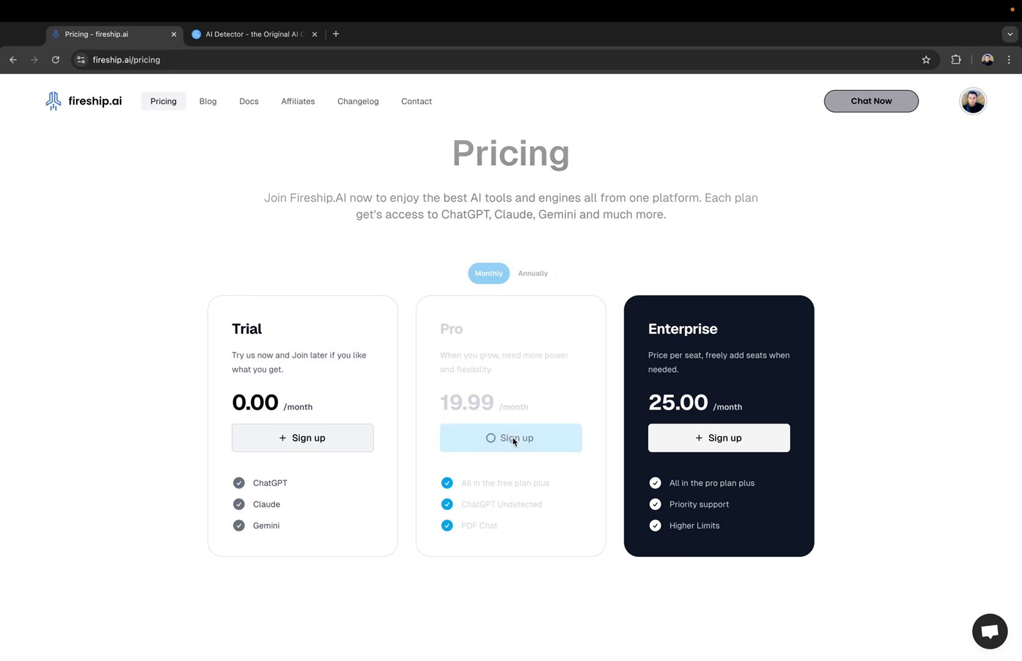
pyautogui.click(512, 437)
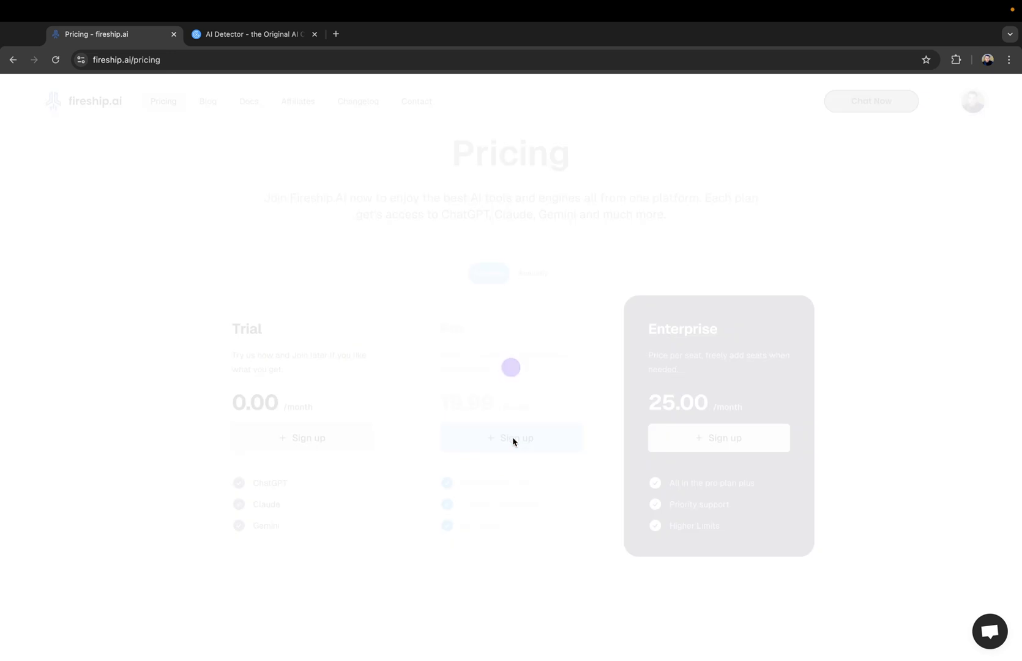
pyautogui.click(511, 437)
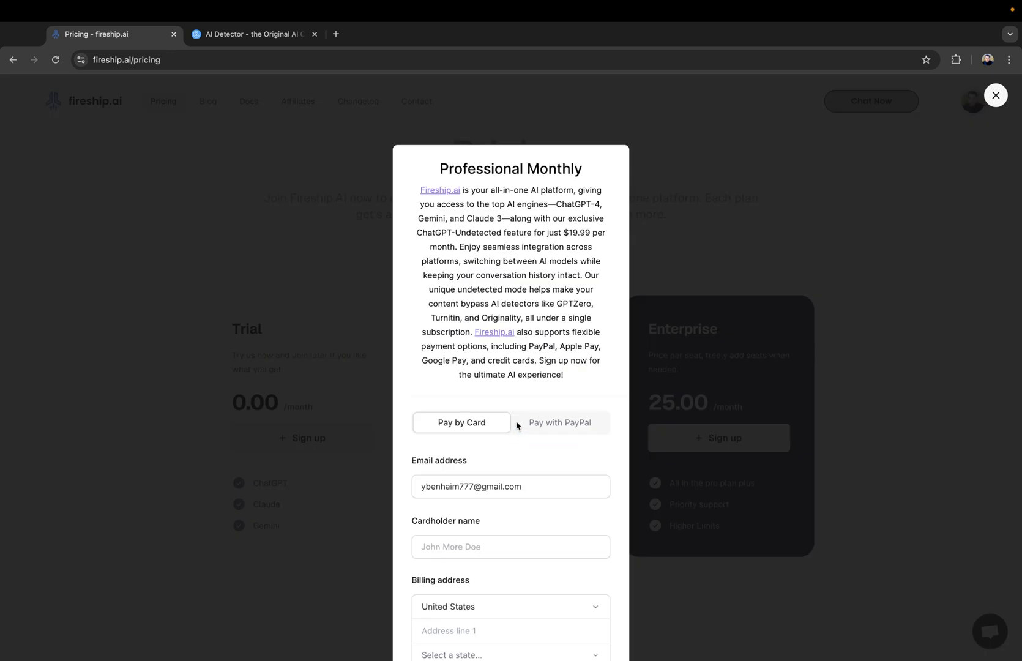
pyautogui.click(461, 422)
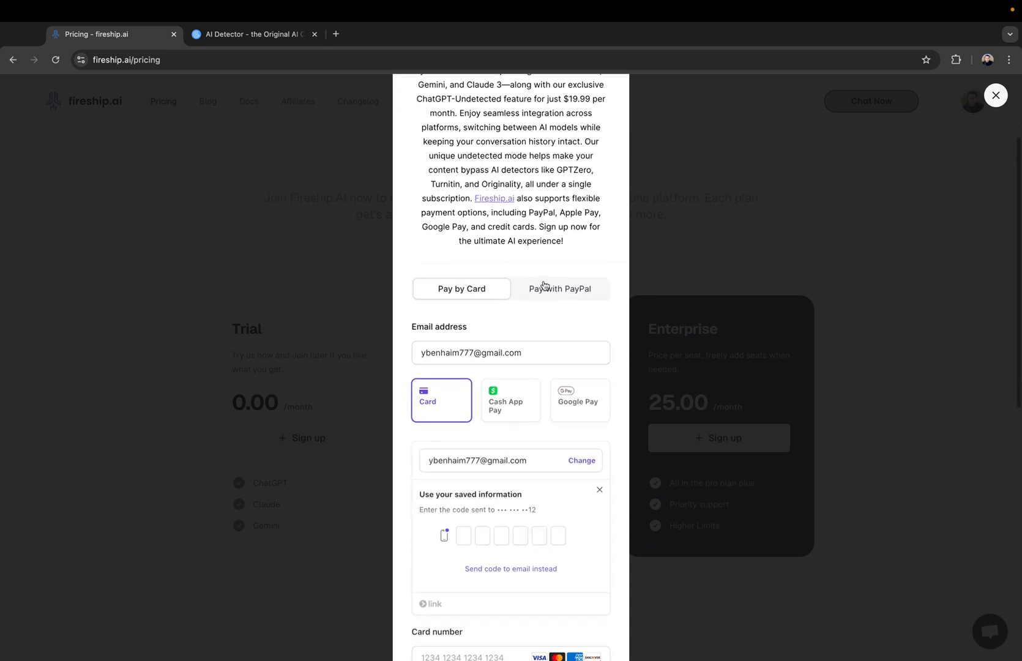
# - Compare the Pay with PayPal and Pay by Card options, leaving PayPal selected
pyautogui.click(558, 288)
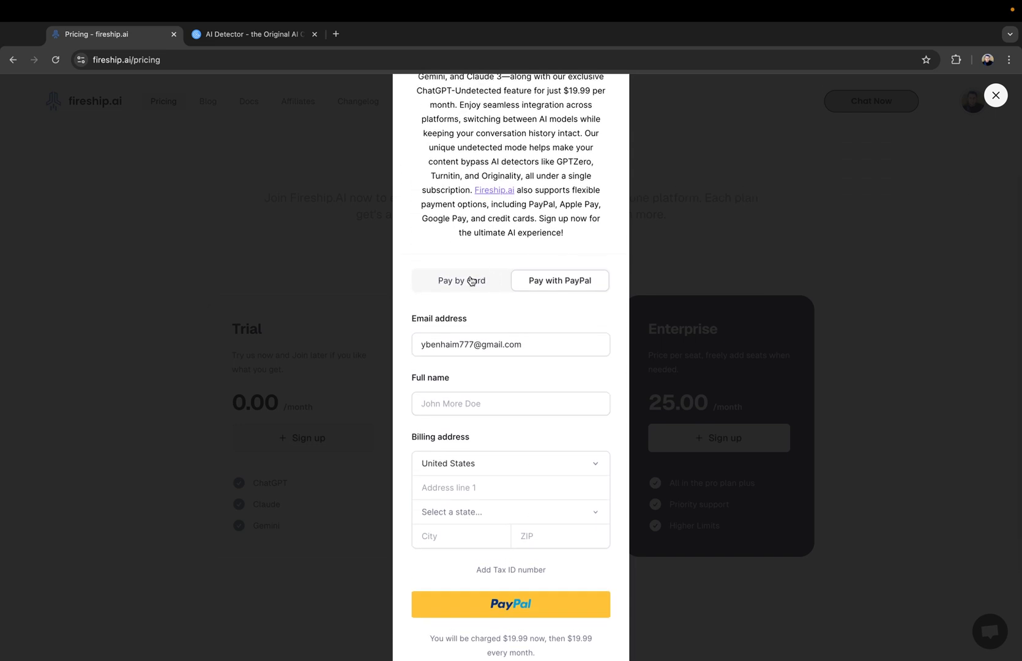
pyautogui.click(461, 281)
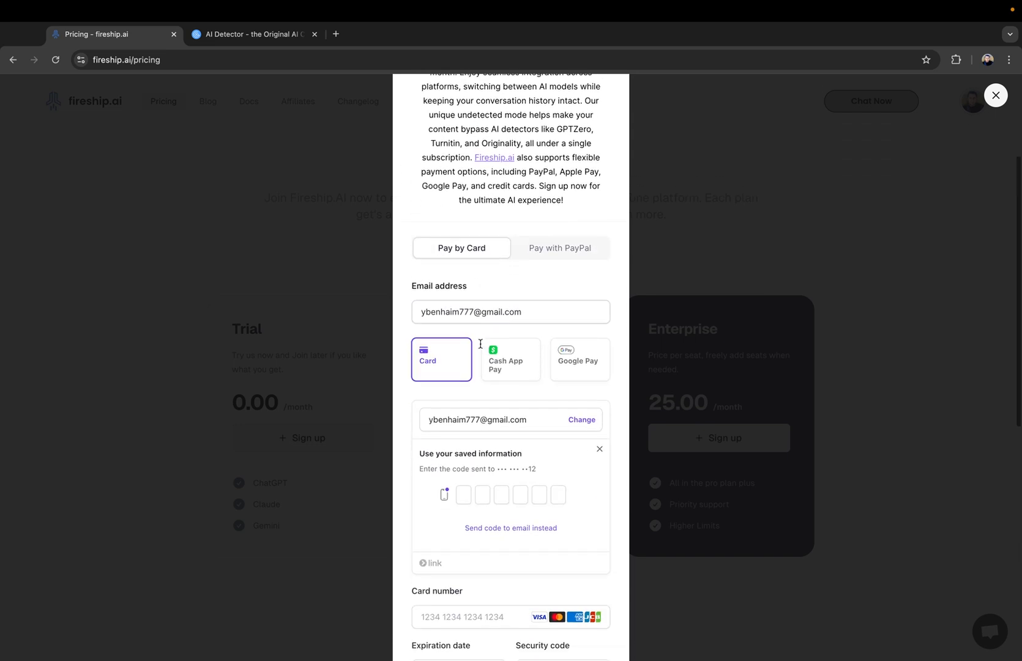
pyautogui.scroll(-3)
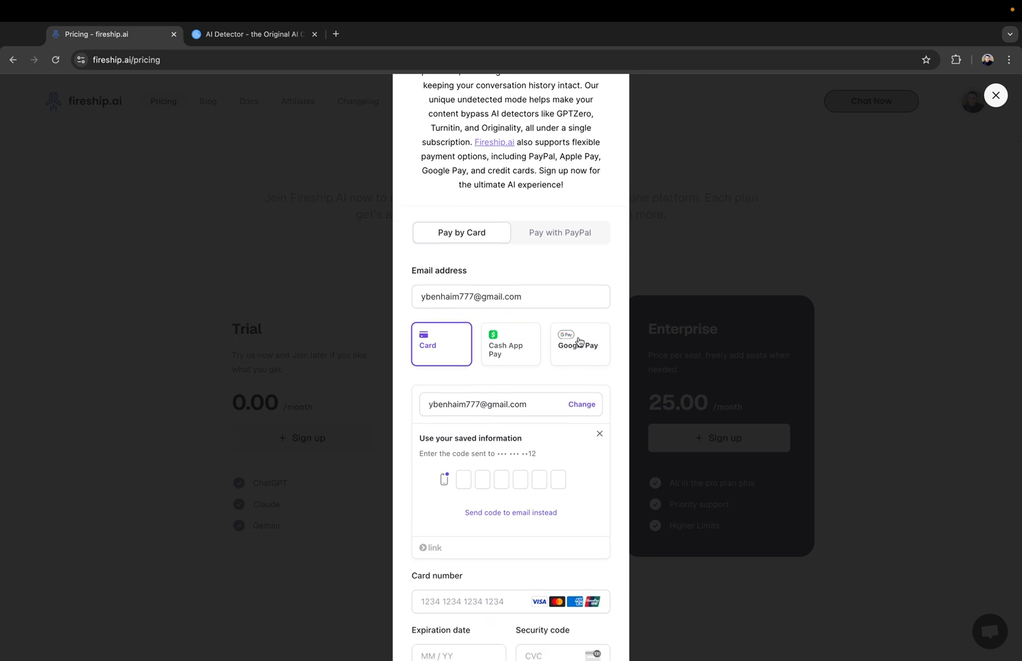
pyautogui.scroll(-3)
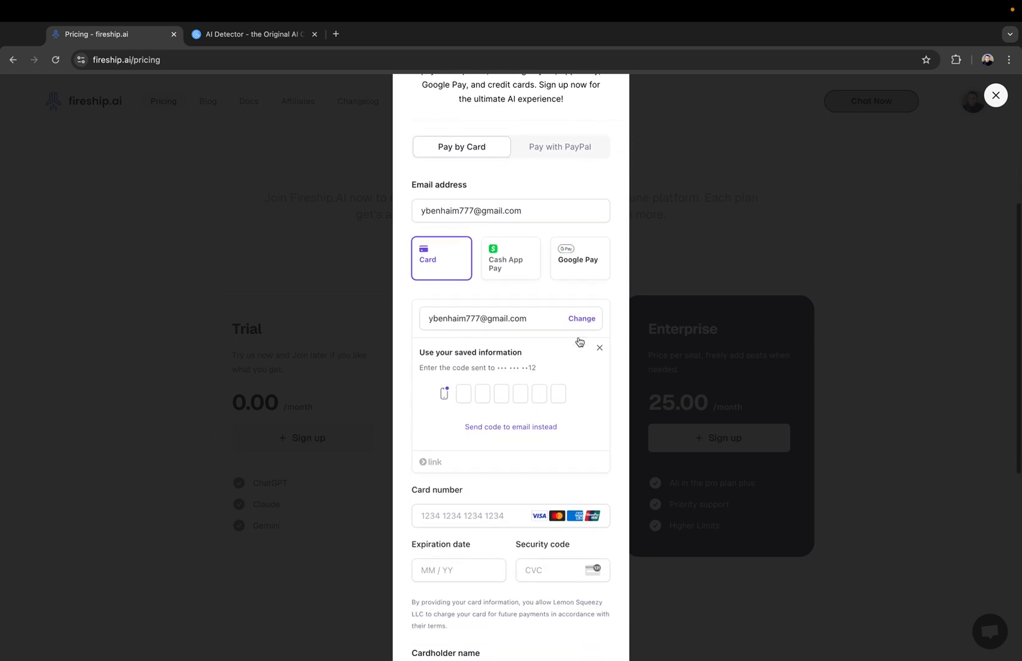
pyautogui.scroll(3)
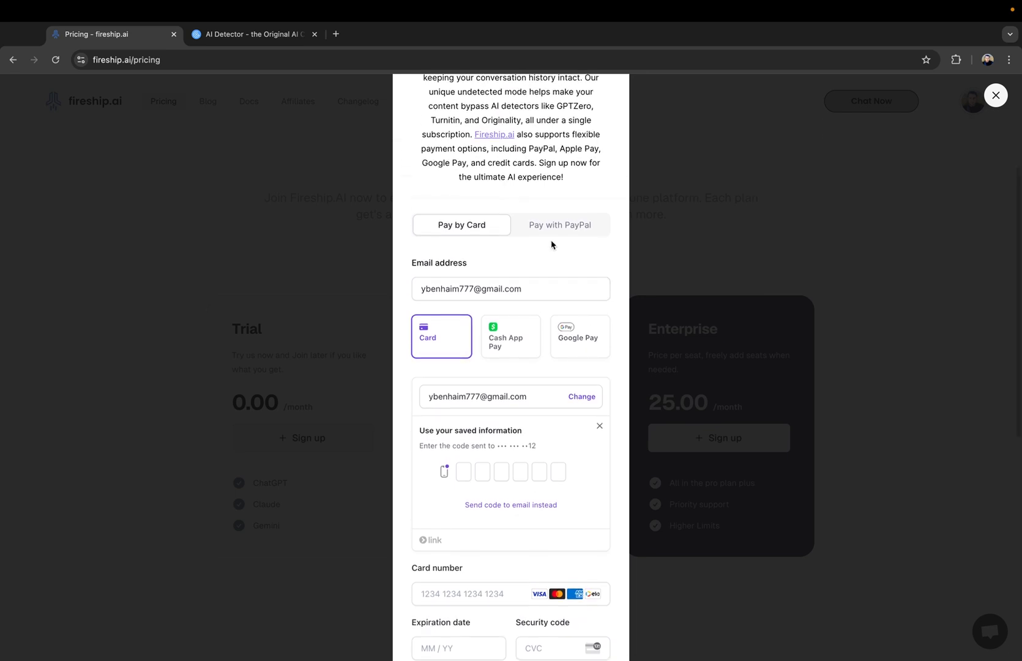
pyautogui.click(559, 225)
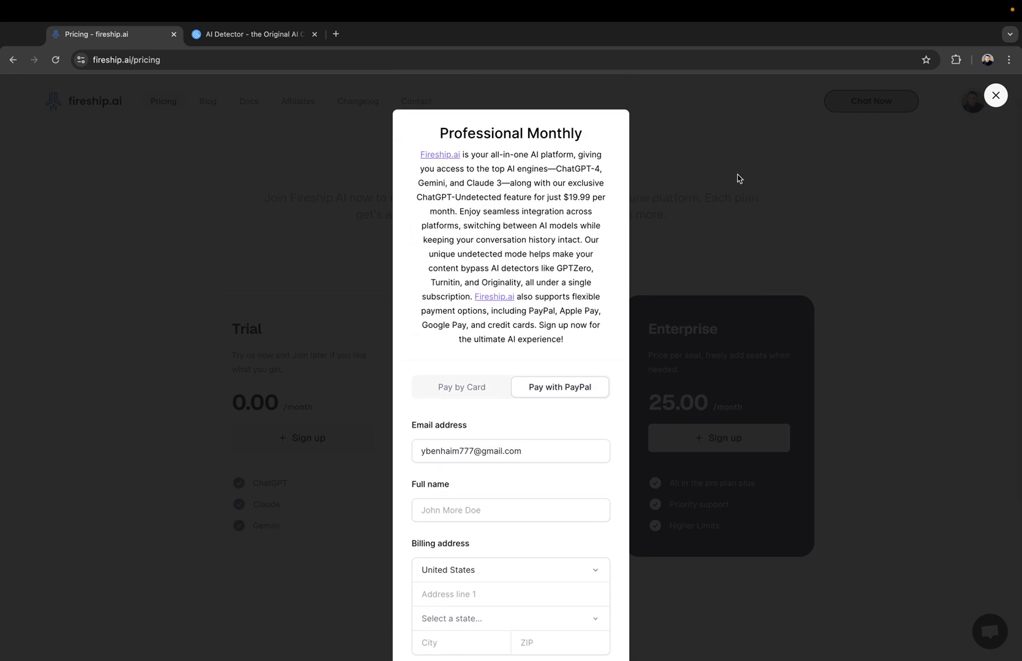
pyautogui.scroll(-3)
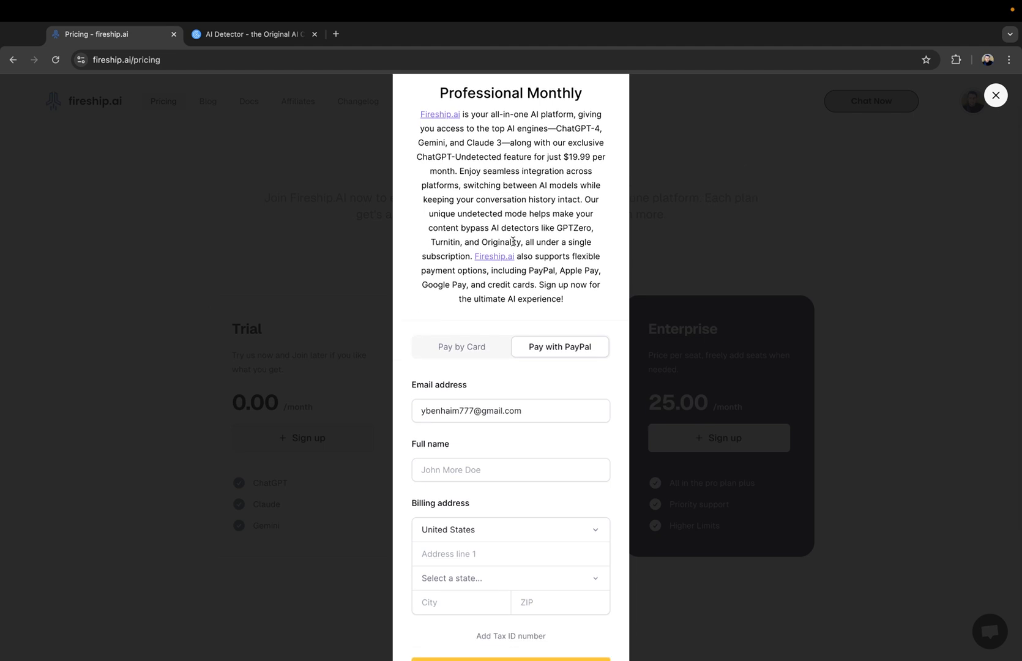
pyautogui.moveTo(996, 95)
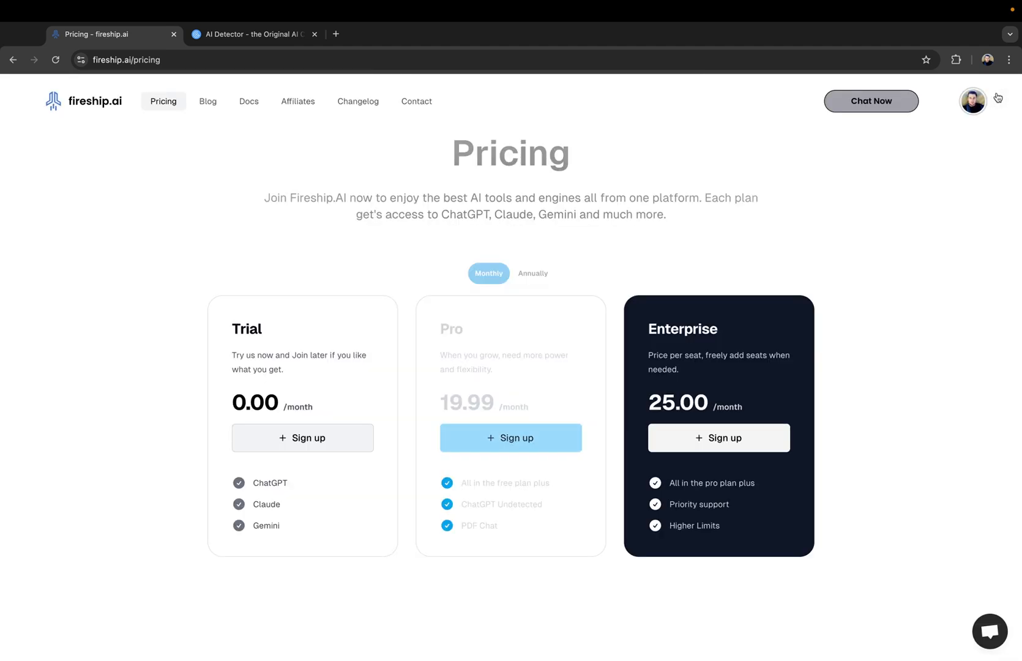
pyautogui.moveTo(871, 191)
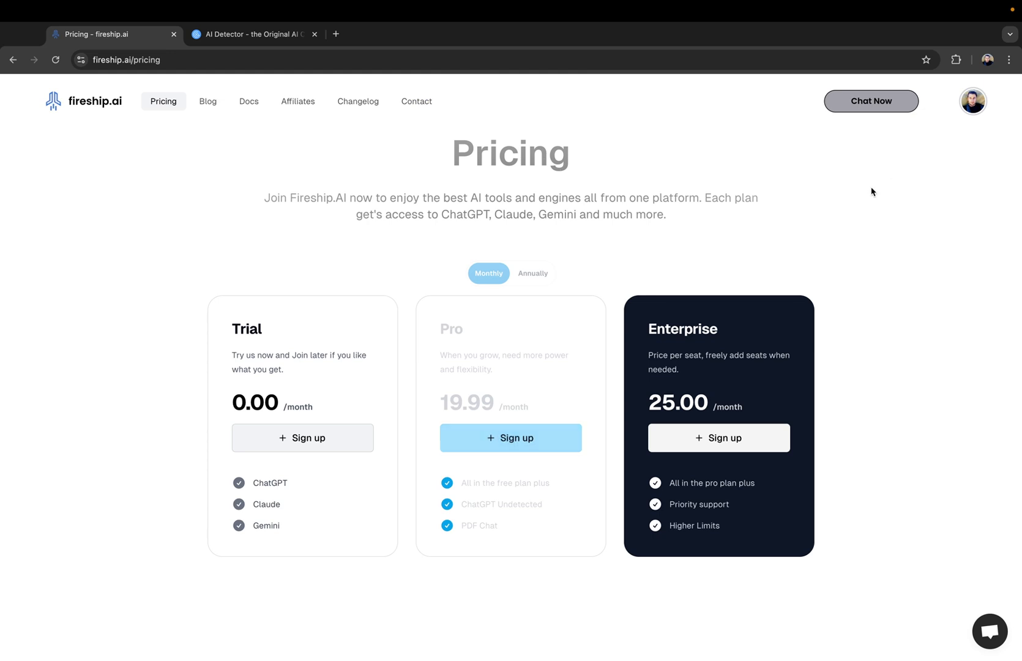
pyautogui.moveTo(311, 155)
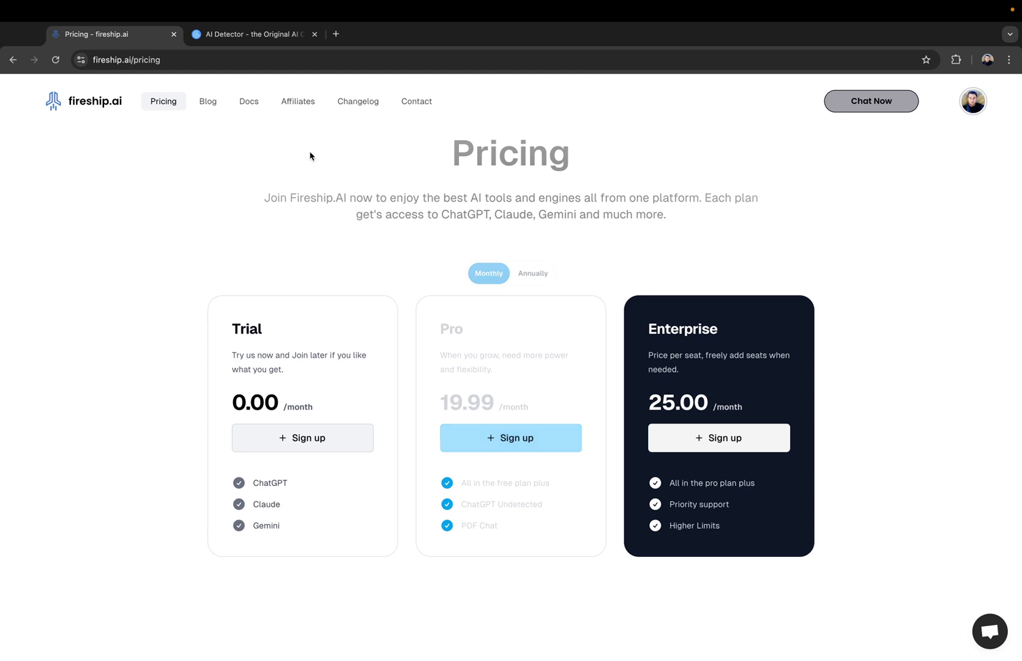
pyautogui.moveTo(85, 102)
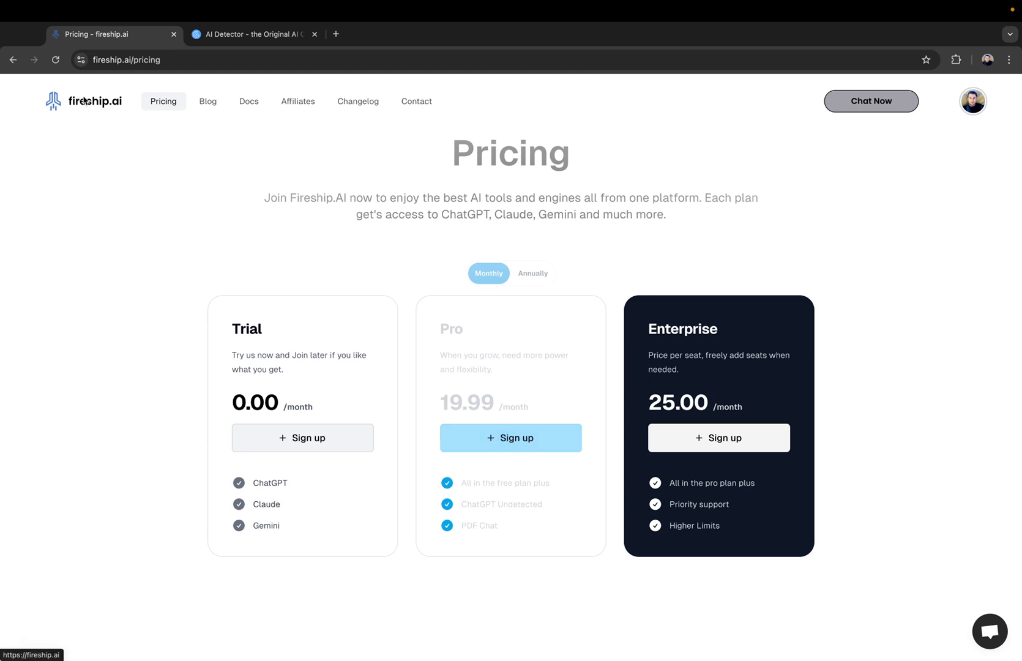
# - Return to the fireship.ai chat home page via the logo
pyautogui.click(870, 101)
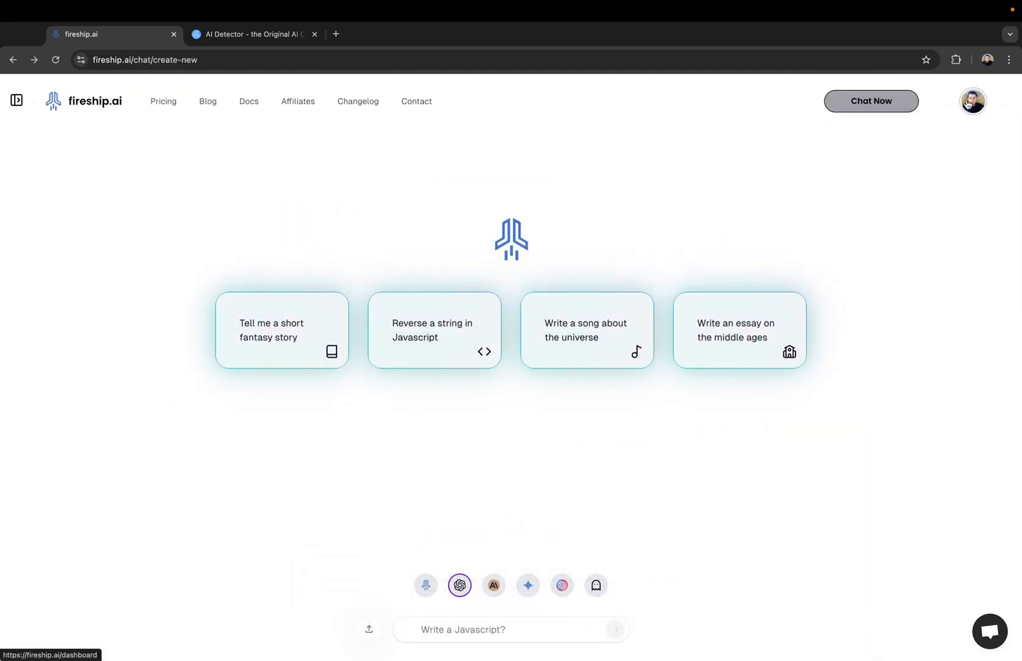
pyautogui.click(972, 101)
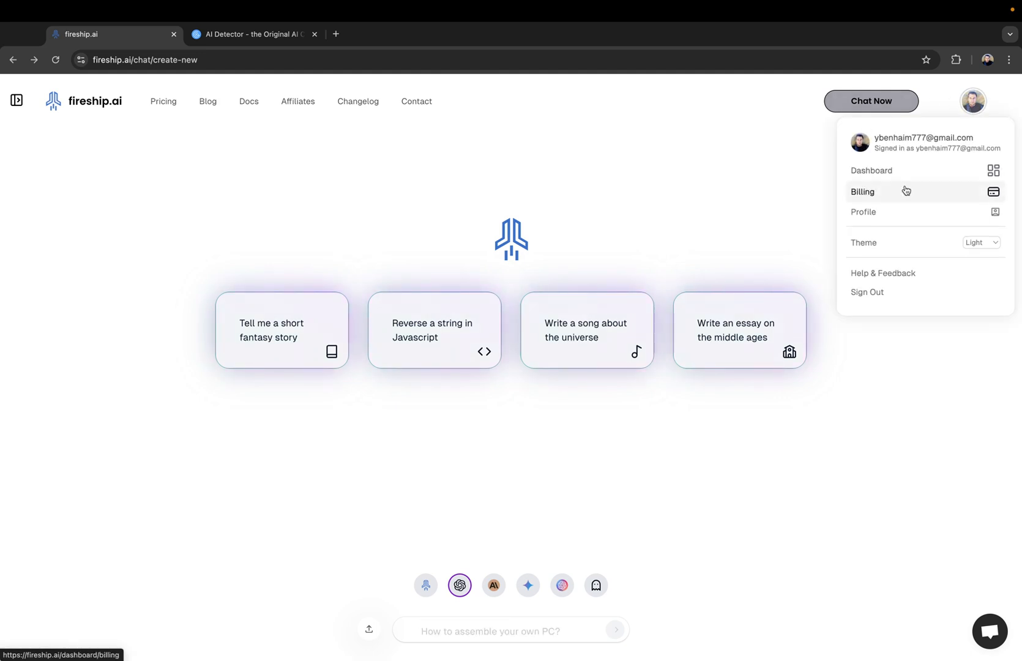
pyautogui.moveTo(883, 198)
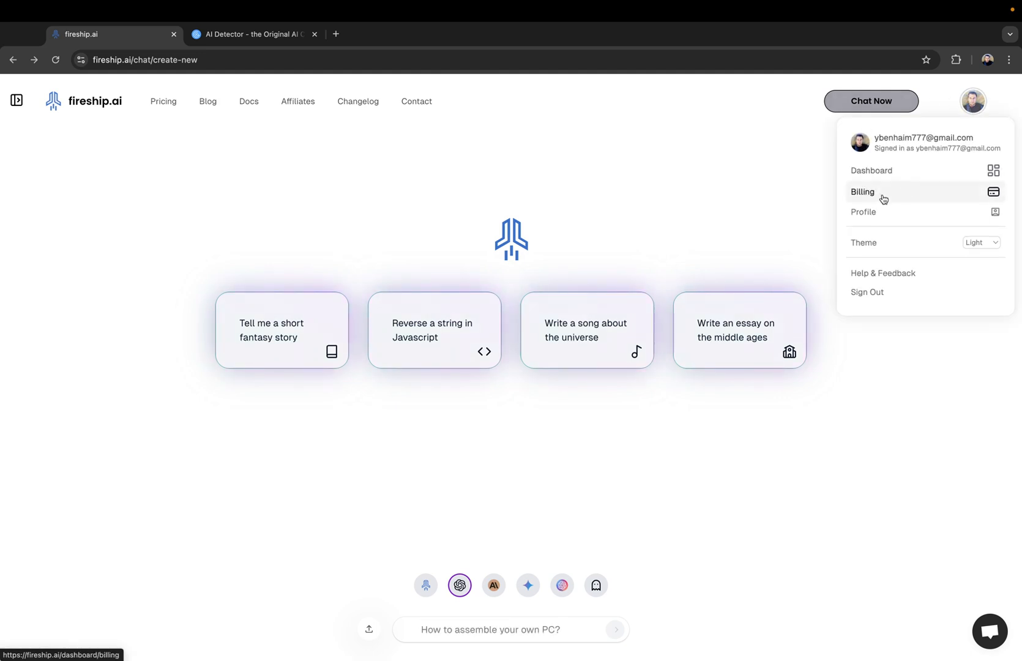
pyautogui.click(749, 179)
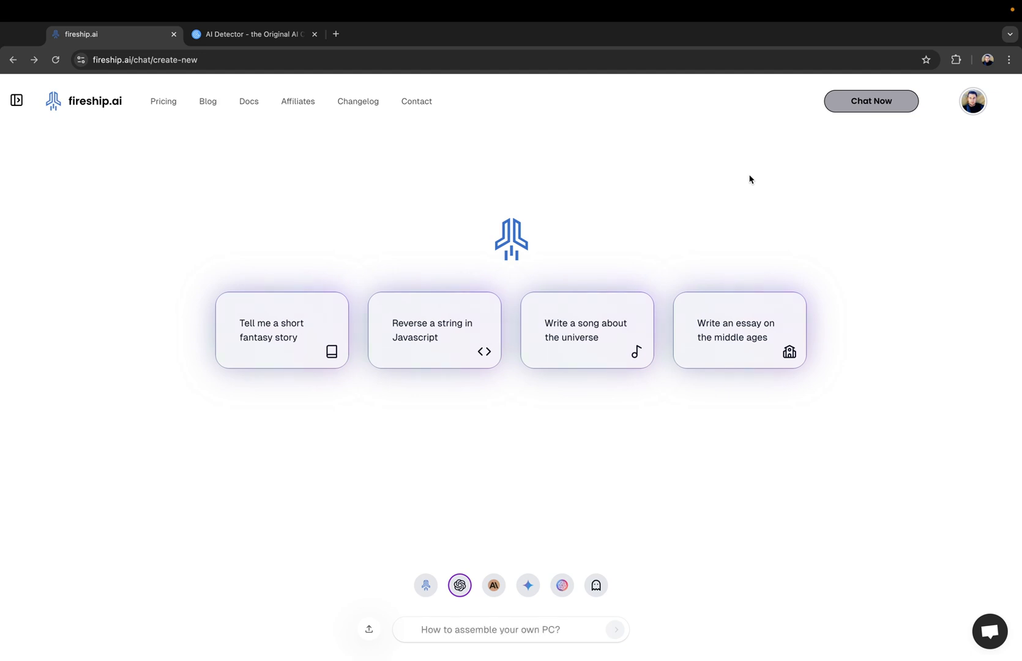
pyautogui.click(484, 576)
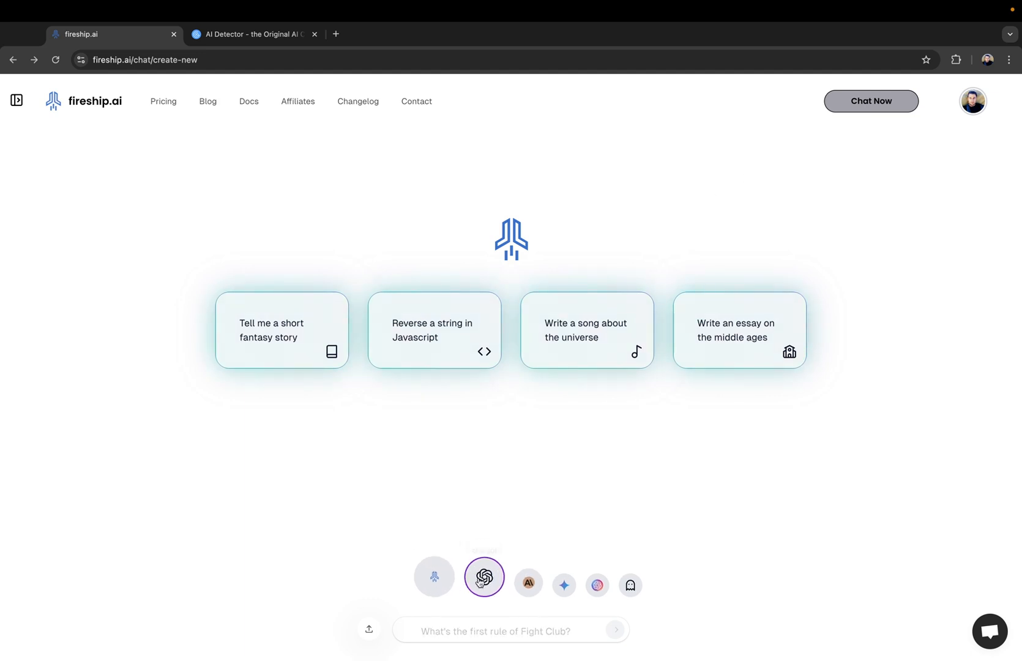
pyautogui.moveTo(611, 580)
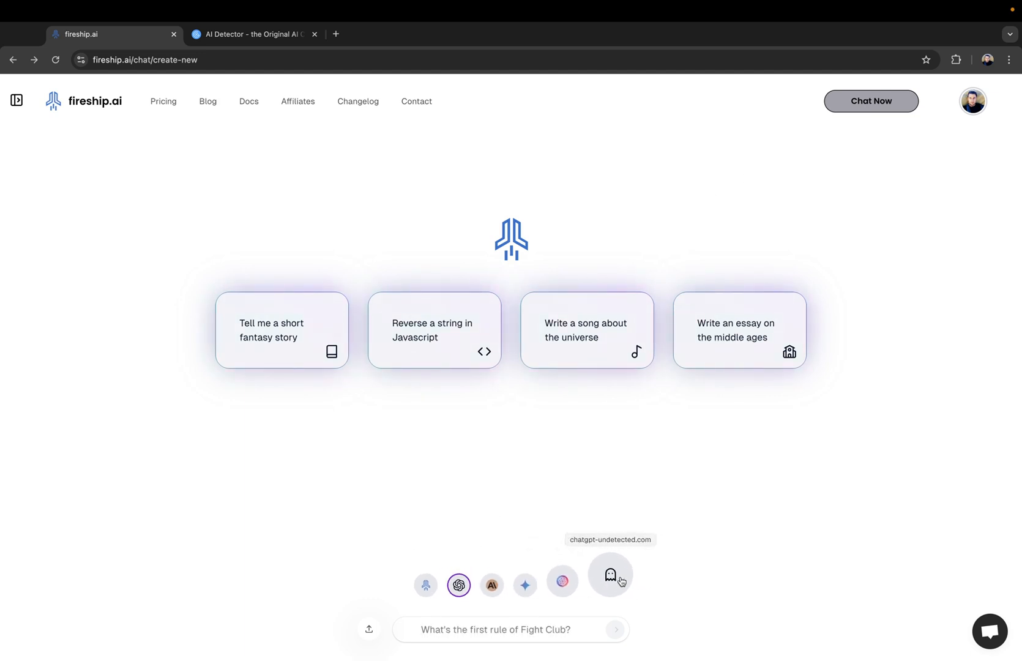